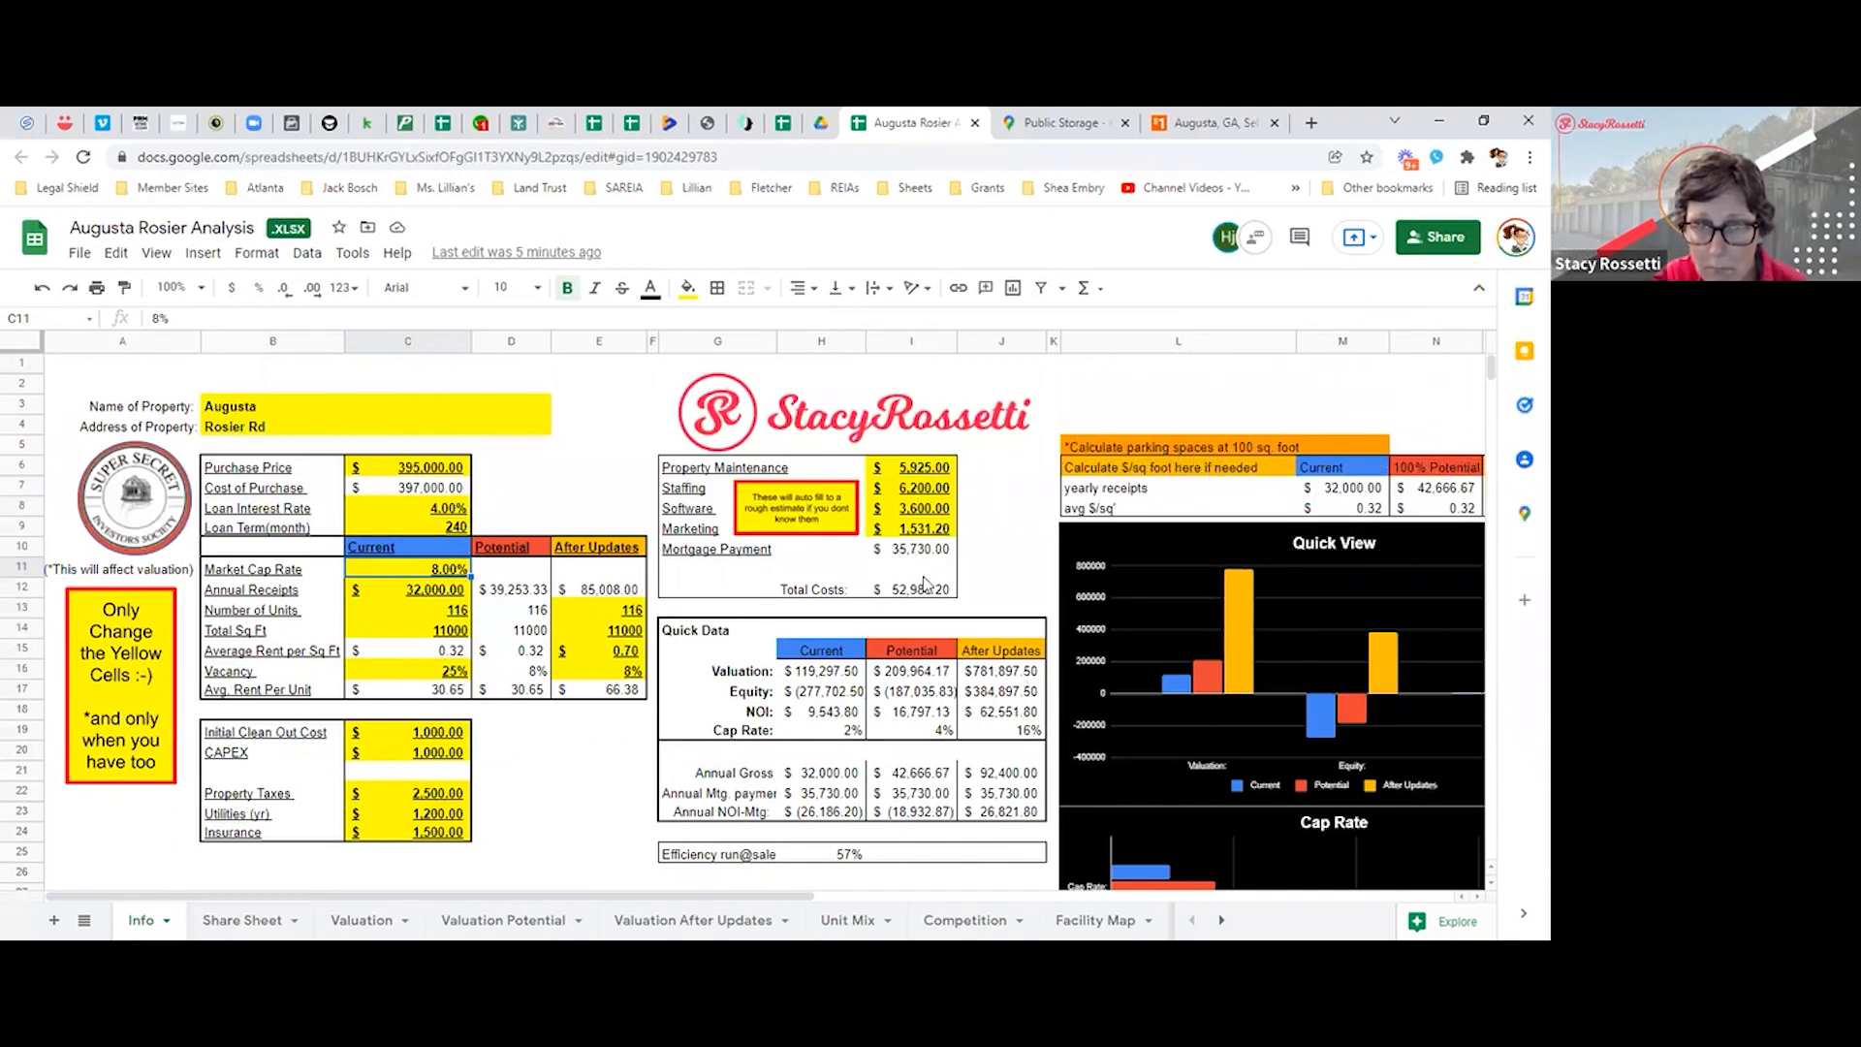
mouse_move(904, 612)
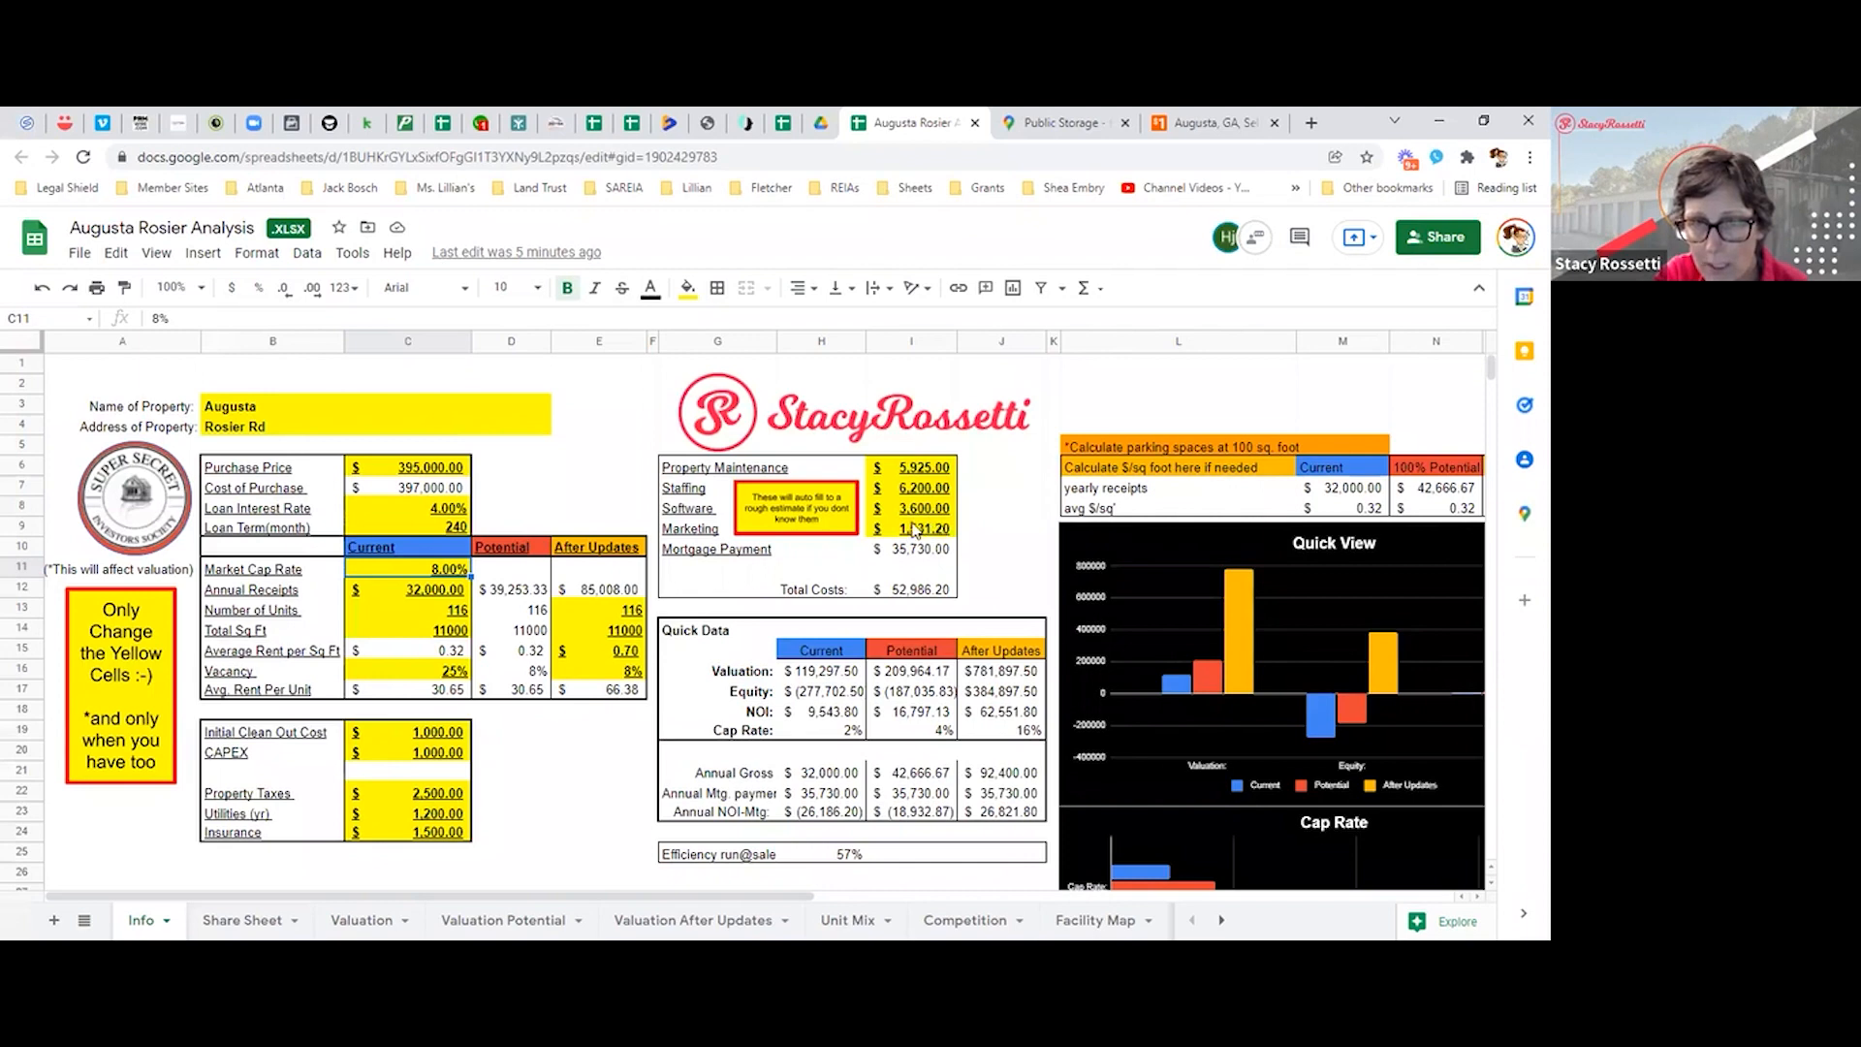
mouse_move(906, 543)
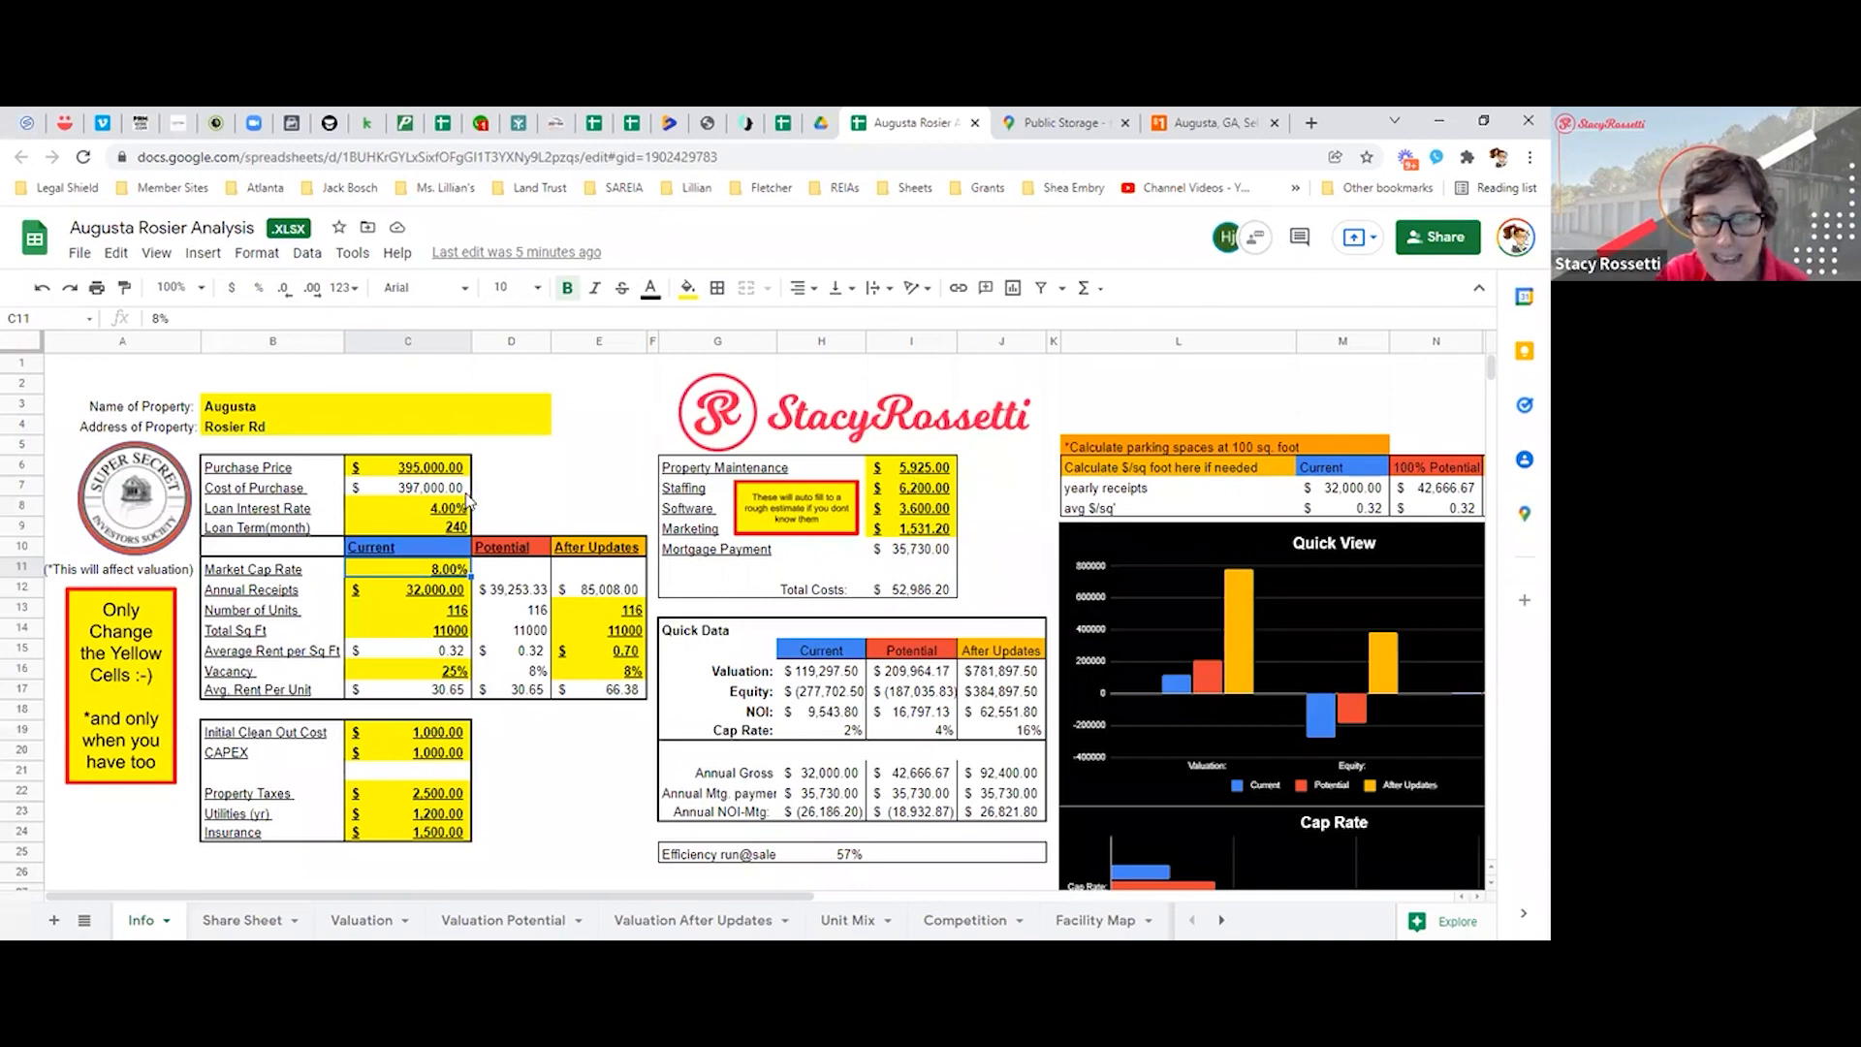
left_click(420, 508)
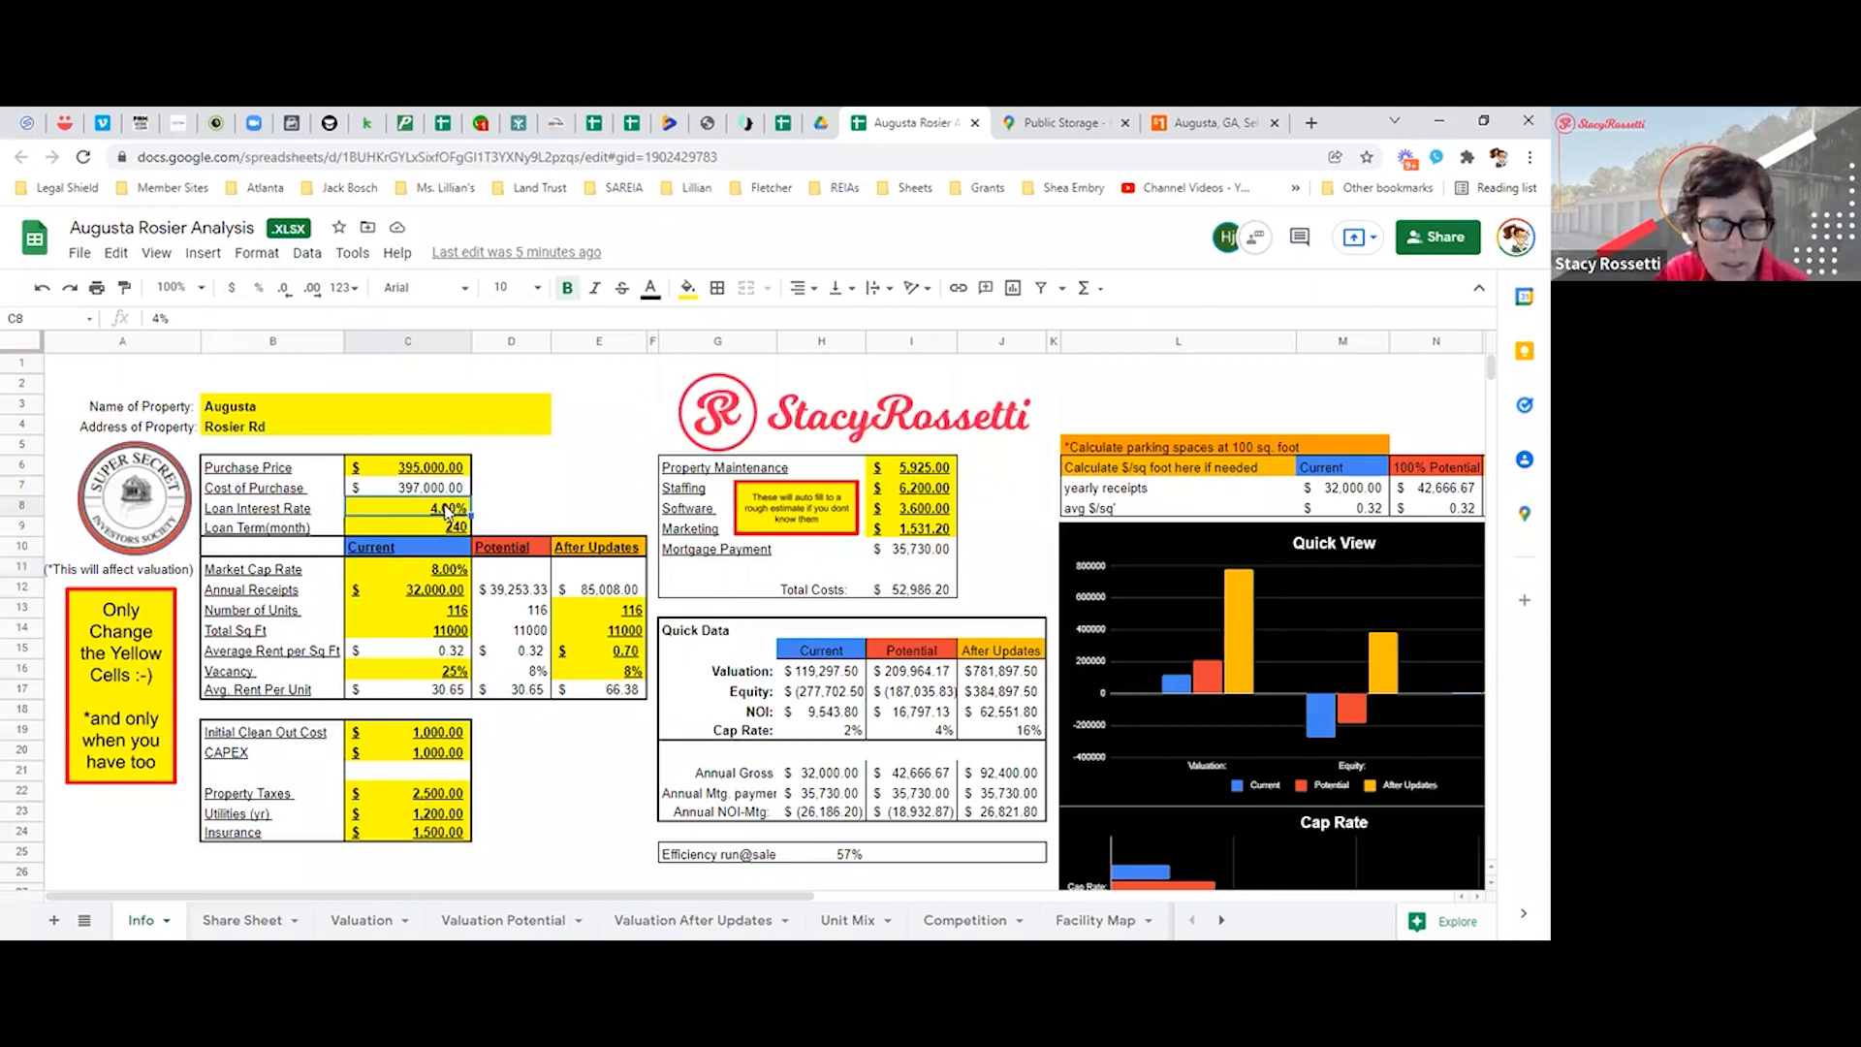